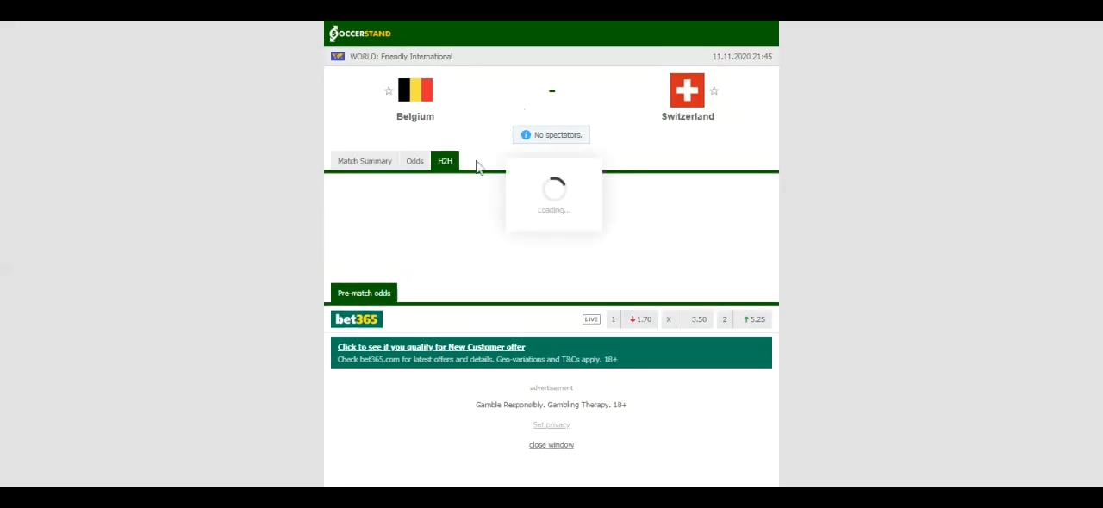
Step: Show Belgium vs Switzerland recent head-to-head results, then the seven-bookmaker 1X2 full-time odds
left_click(445, 162)
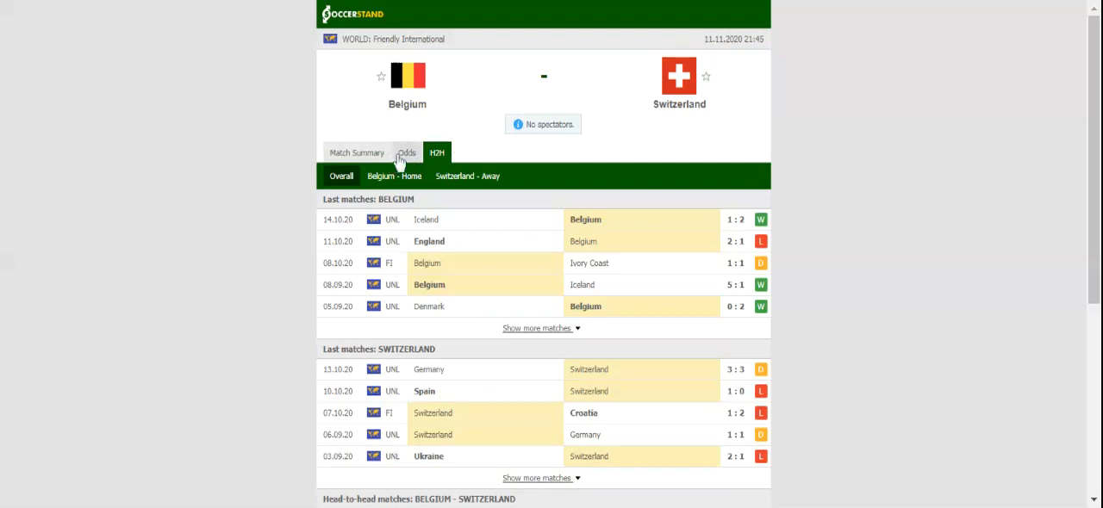
left_click(405, 153)
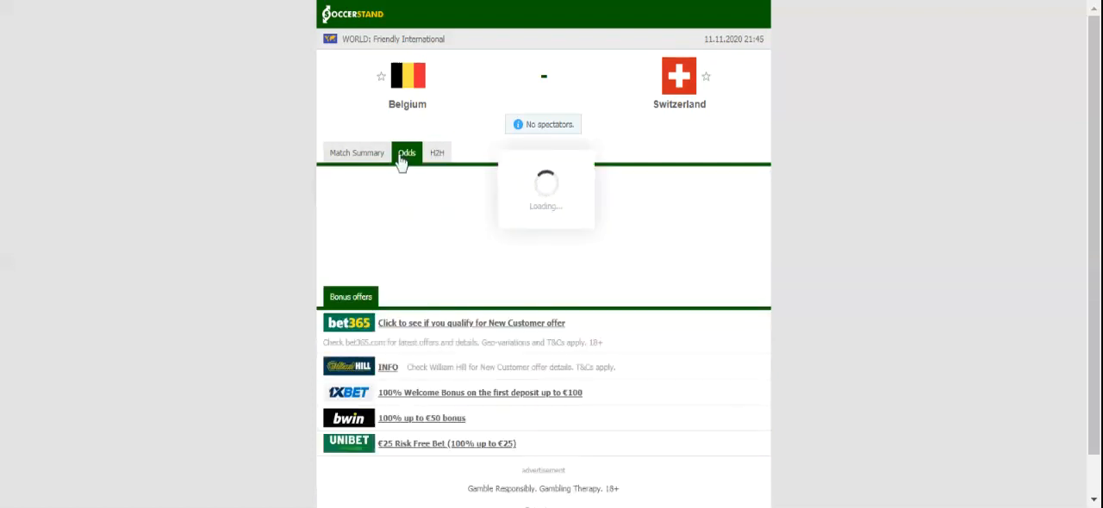
left_click(406, 152)
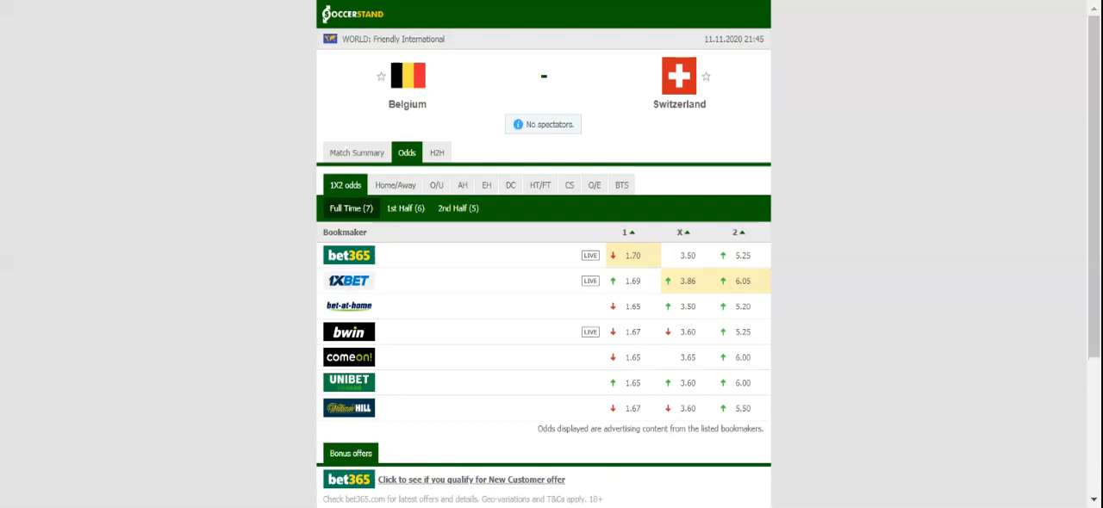